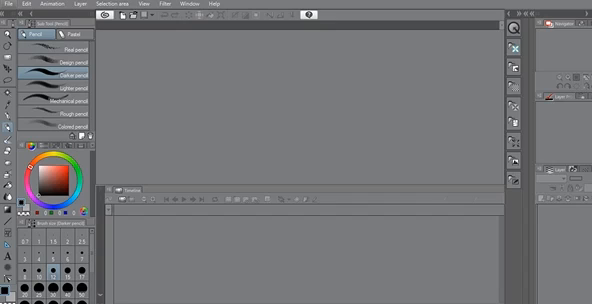
- Create a new animation document from the File menu with a blank canvas and timeline
{"action": "left_click", "coordinate": [8, 6]}
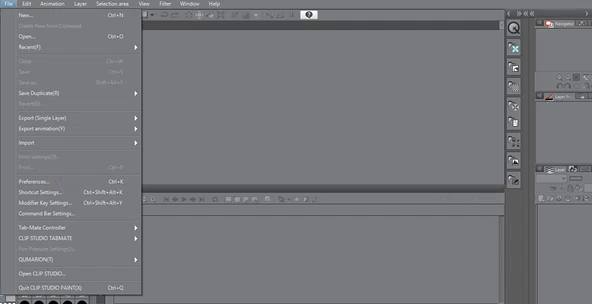
{"action": "left_click", "coordinate": [20, 22]}
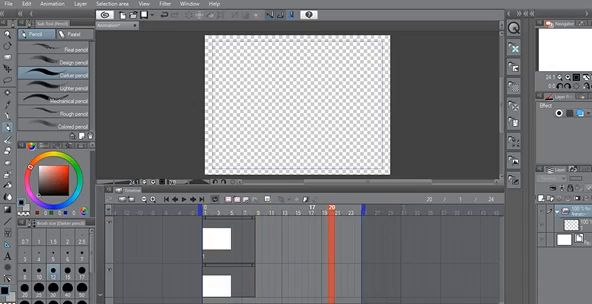
- Draw the running pose, then change the timeline setting to 1 and confirm
{"action": "left_click", "coordinate": [330, 208]}
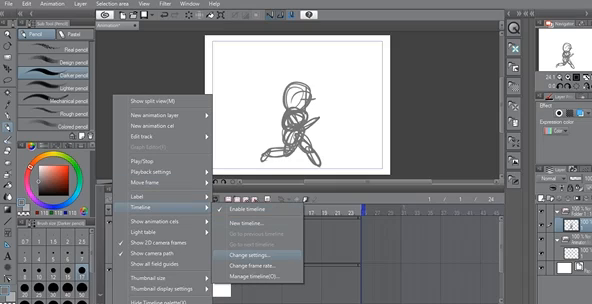
{"action": "left_click", "coordinate": [248, 256]}
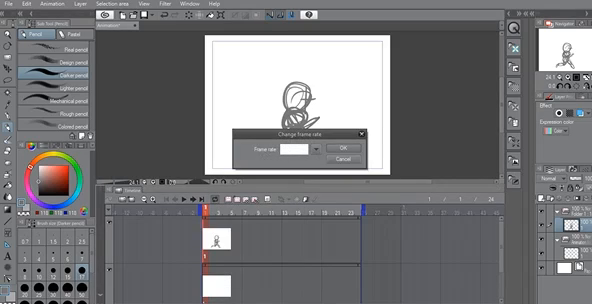
{"action": "type", "text": "1"}
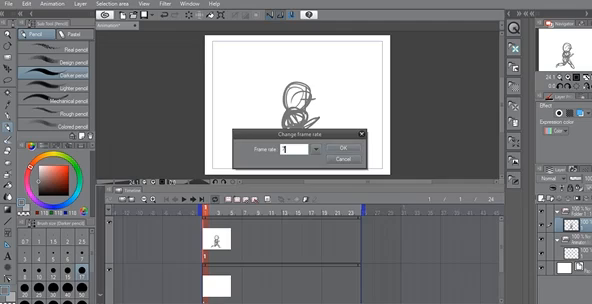
{"action": "left_click", "coordinate": [356, 152]}
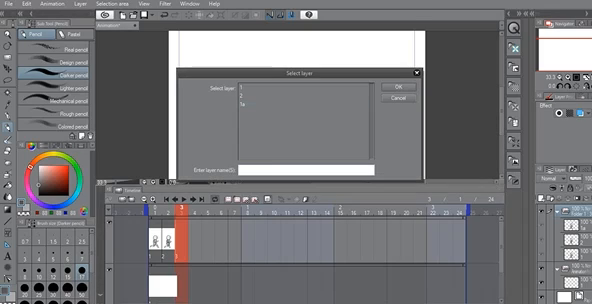
- Add a new cel in the timeline and rough out the second running pose on it
{"action": "left_click", "coordinate": [424, 88]}
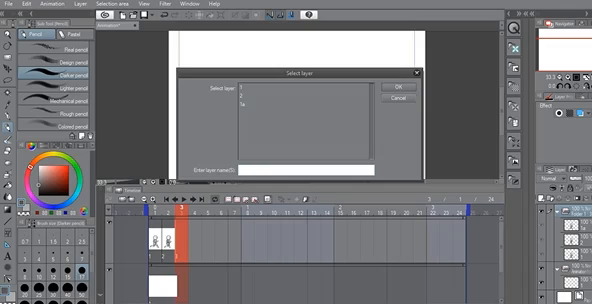
{"action": "left_click", "coordinate": [240, 168]}
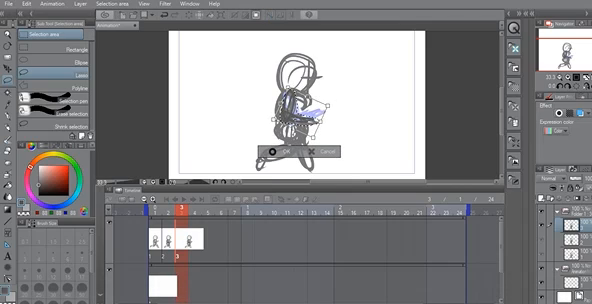
- Sketch the next running pose over the onion skin and rotate it into place
{"action": "left_click", "coordinate": [288, 152]}
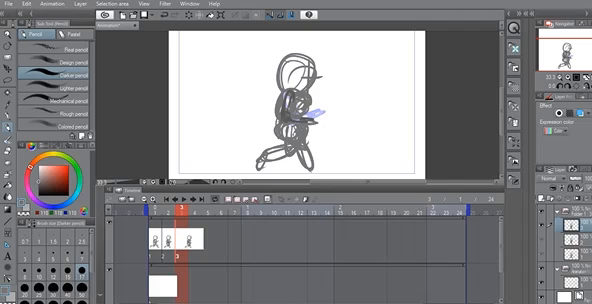
{"action": "left_click", "coordinate": [8, 24]}
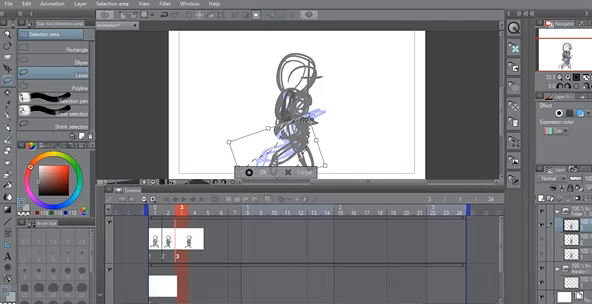
- Add further cels and sketch the following run-cycle poses, reaching about five frames
{"action": "left_click", "coordinate": [280, 170]}
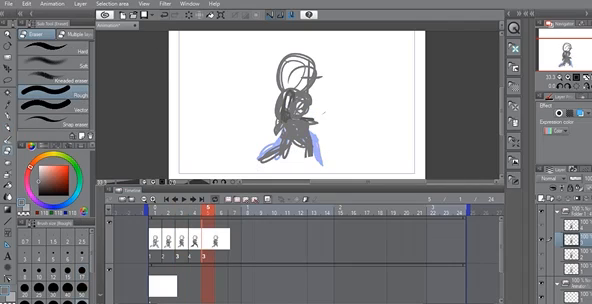
{"action": "left_click", "coordinate": [10, 38]}
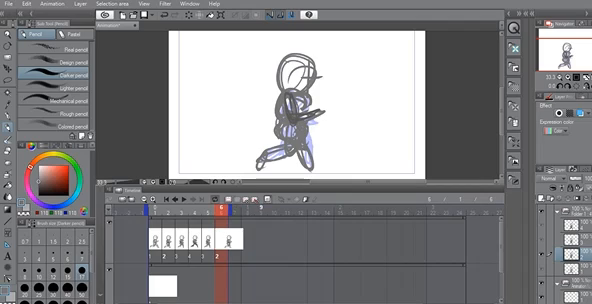
{"action": "mouse_move", "coordinate": [212, 204]}
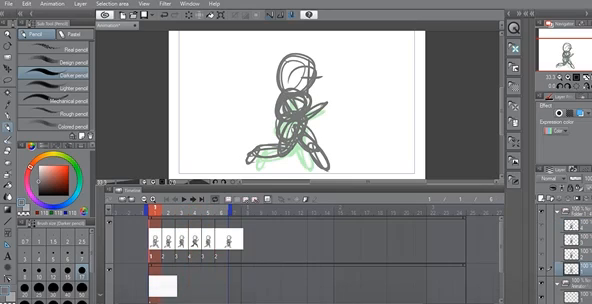
- Select the current cel and move or rotate the running figure with the transform handles
{"action": "left_click", "coordinate": [12, 32]}
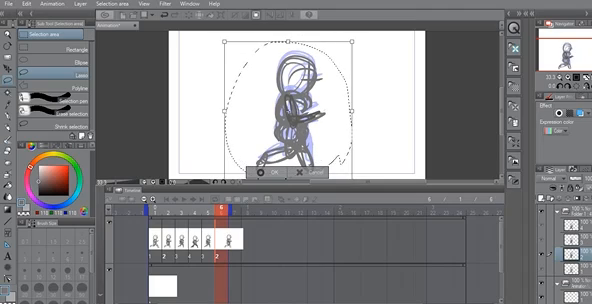
{"action": "left_click", "coordinate": [288, 176]}
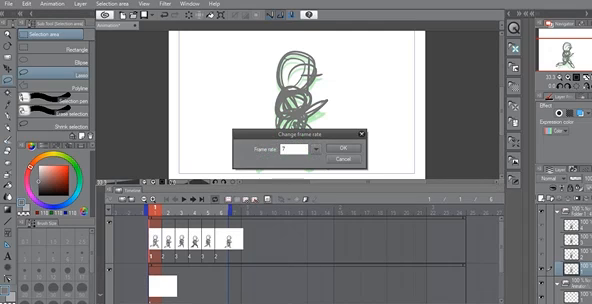
- Enter 4 as the frame count in the timeline dialog
{"action": "type", "text": "4"}
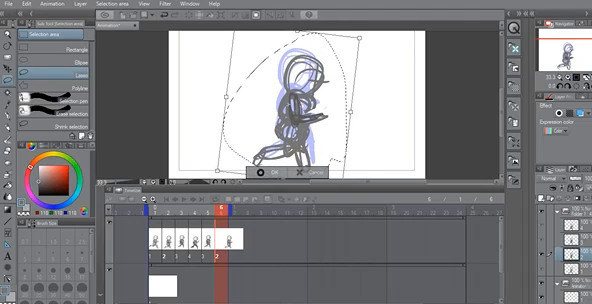
- Choose the next cel and tilt the running figure with the transform box
{"action": "left_click", "coordinate": [288, 172]}
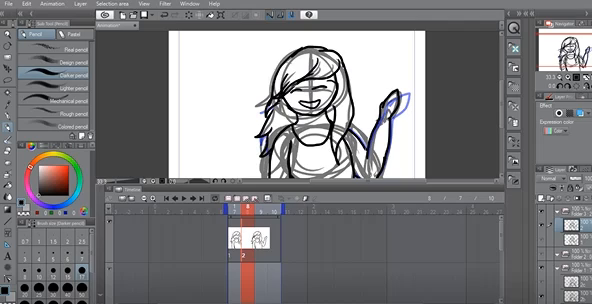
- Ink the waving girl's frames into clean line art and step to the next cel
{"action": "left_click", "coordinate": [12, 32]}
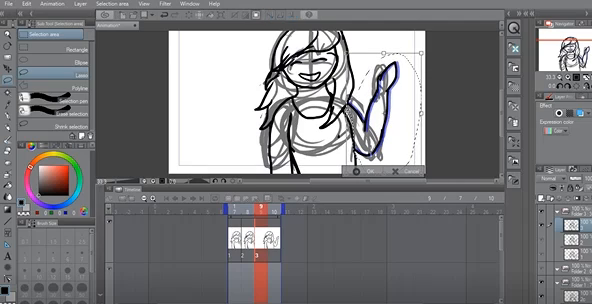
{"action": "left_click", "coordinate": [376, 170]}
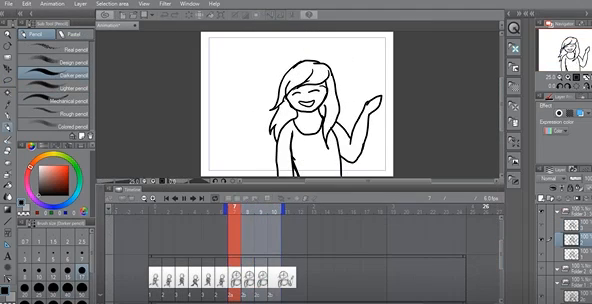
{"action": "left_click", "coordinate": [272, 212]}
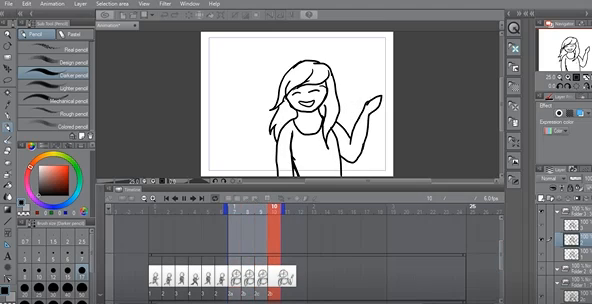